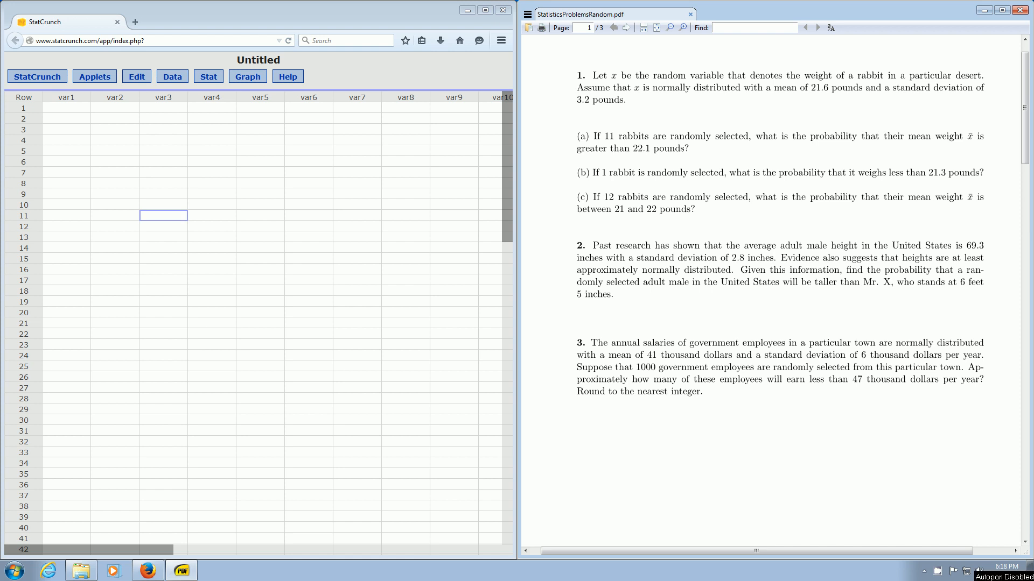
mouse_move(470, 81)
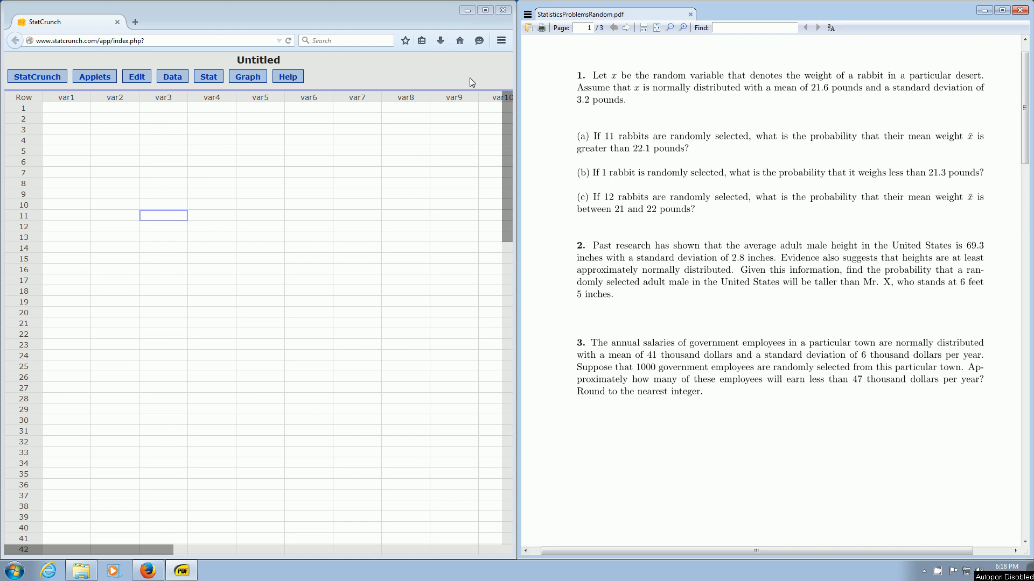
mouse_move(577, 180)
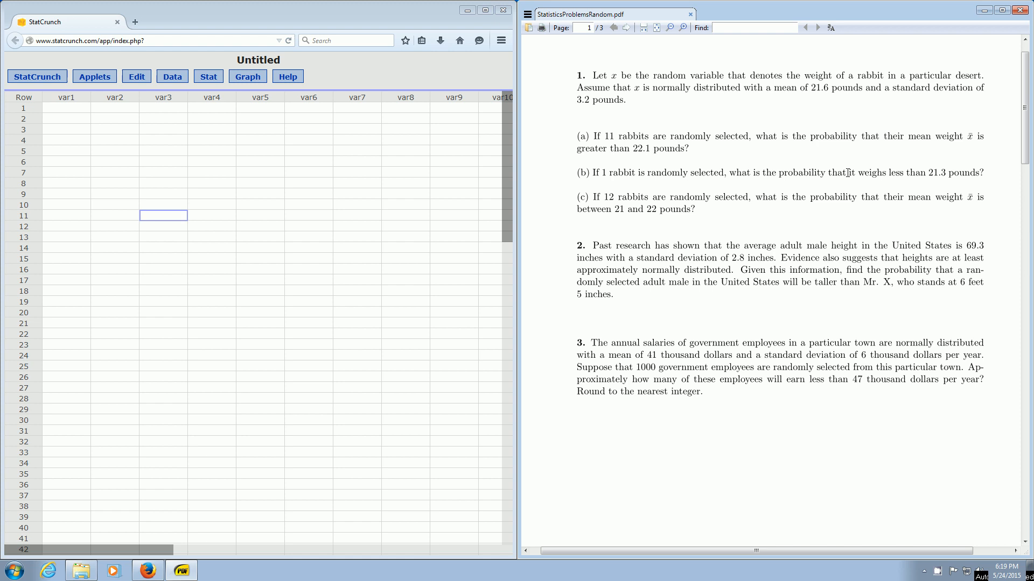
mouse_move(987, 177)
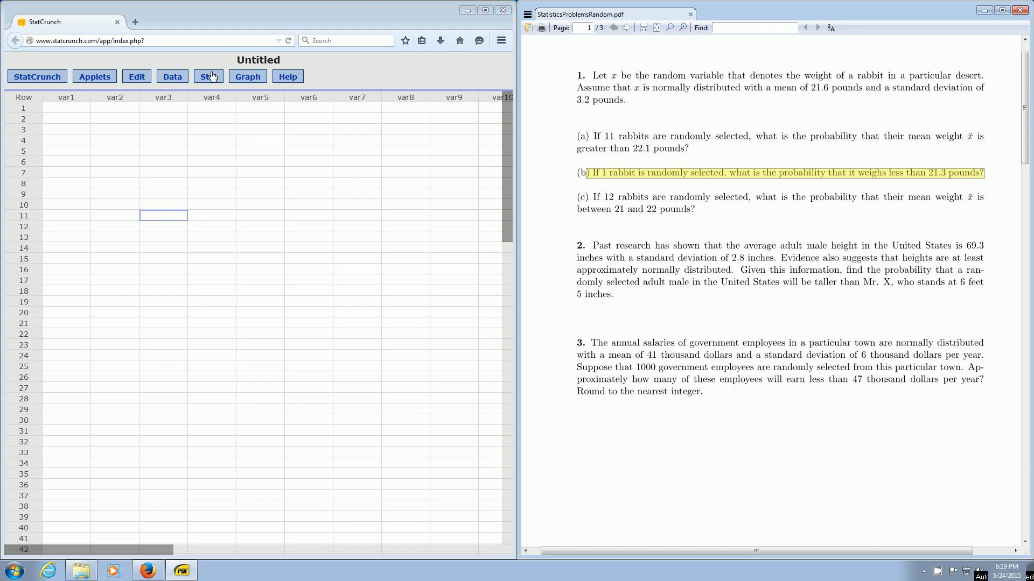
mouse_move(209, 79)
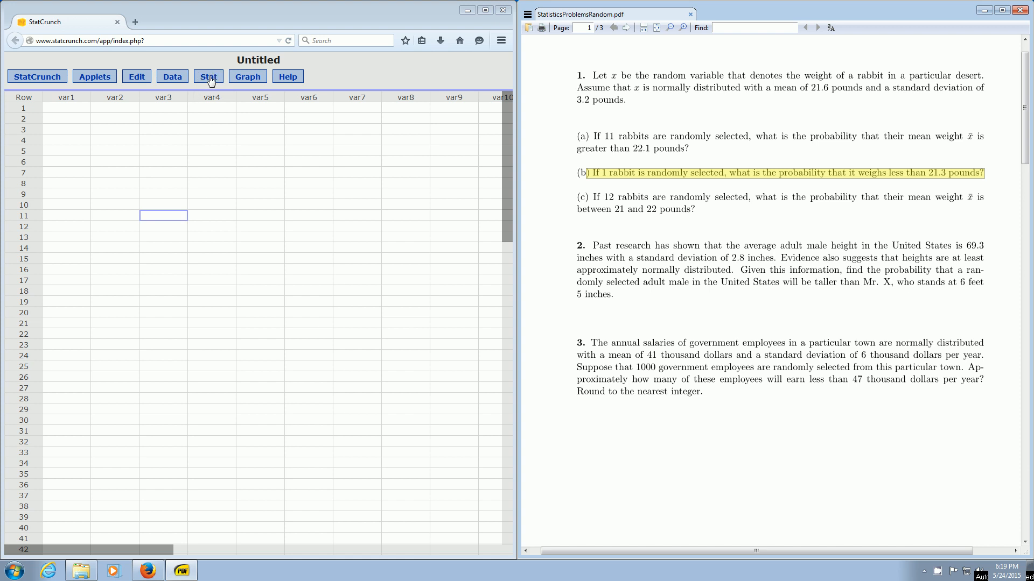
Show the Stat menu's calculator list with the Normal option.
click(208, 77)
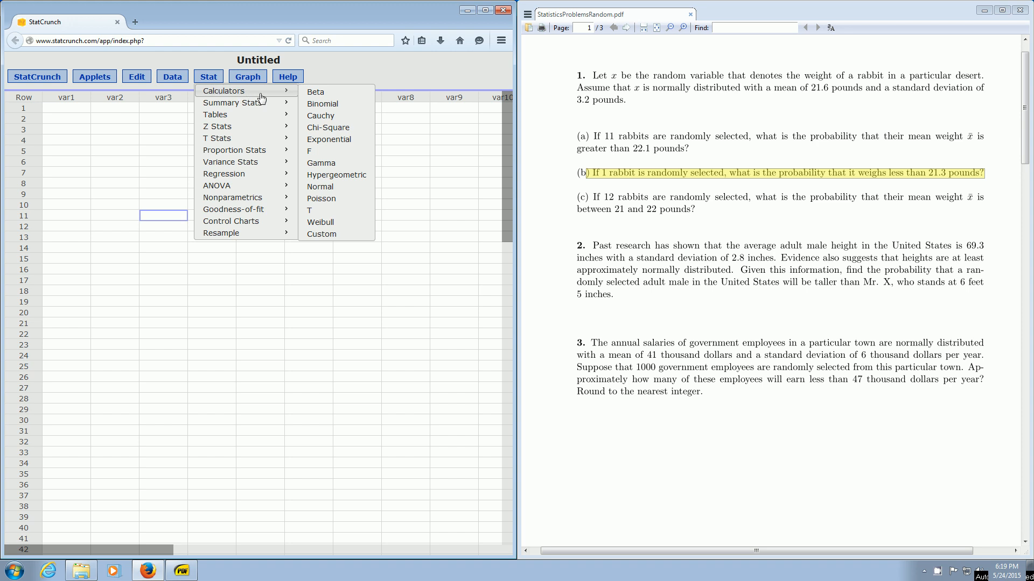
mouse_move(321, 186)
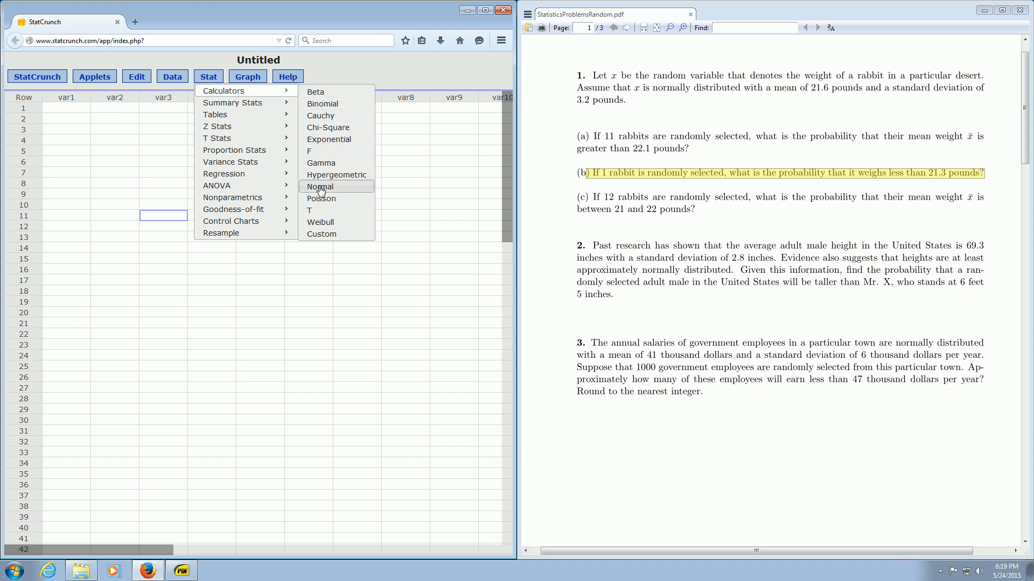
Start a Normal calculator with mean 21.6 and std. dev. 3.2.
click(320, 186)
text(2)
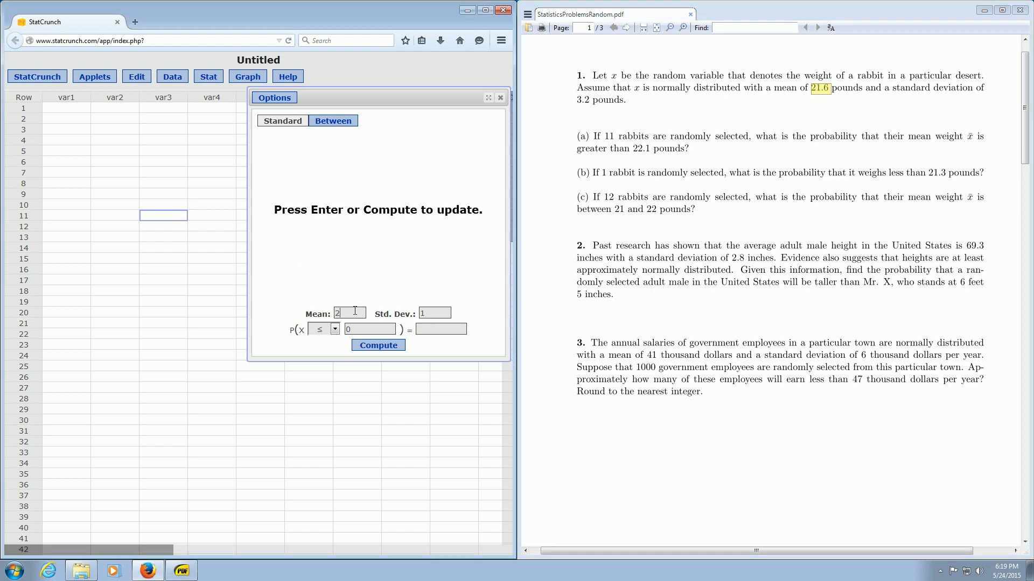
text(1.6)
click(434, 312)
text(3)
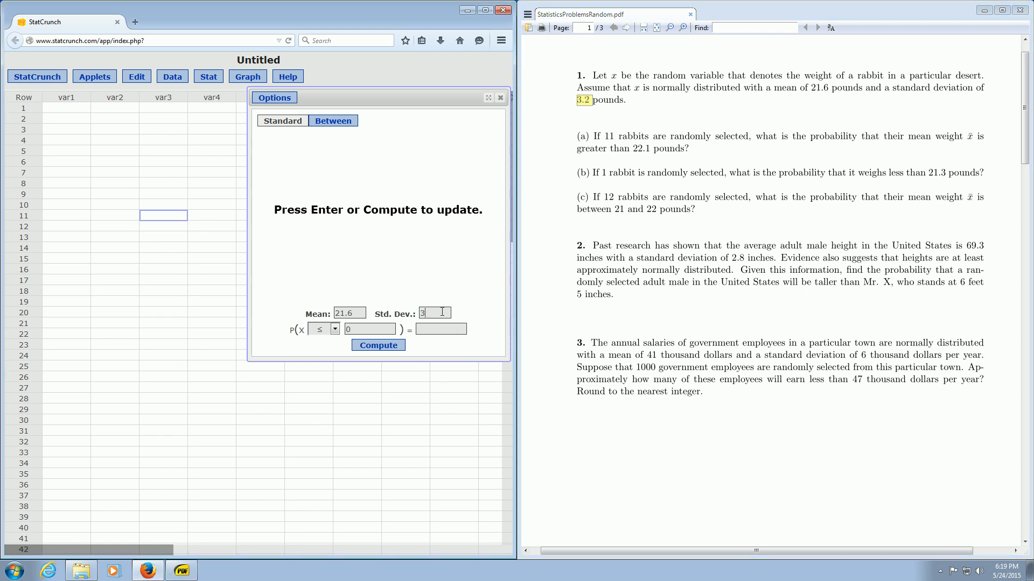
text(.2)
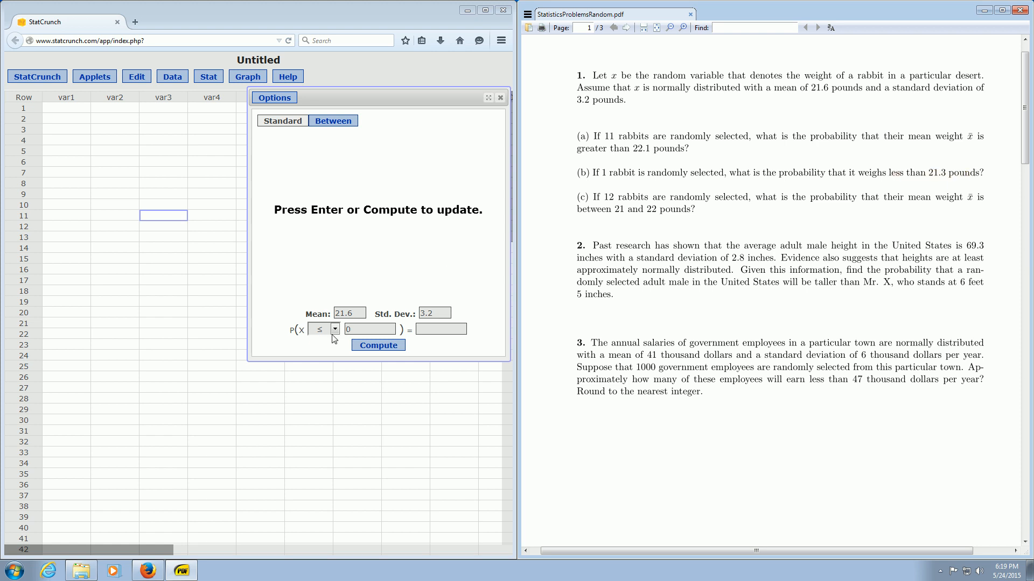
Compute P(X ≤ 21.3), giving 0.46265388 with the left region shaded.
click(368, 329)
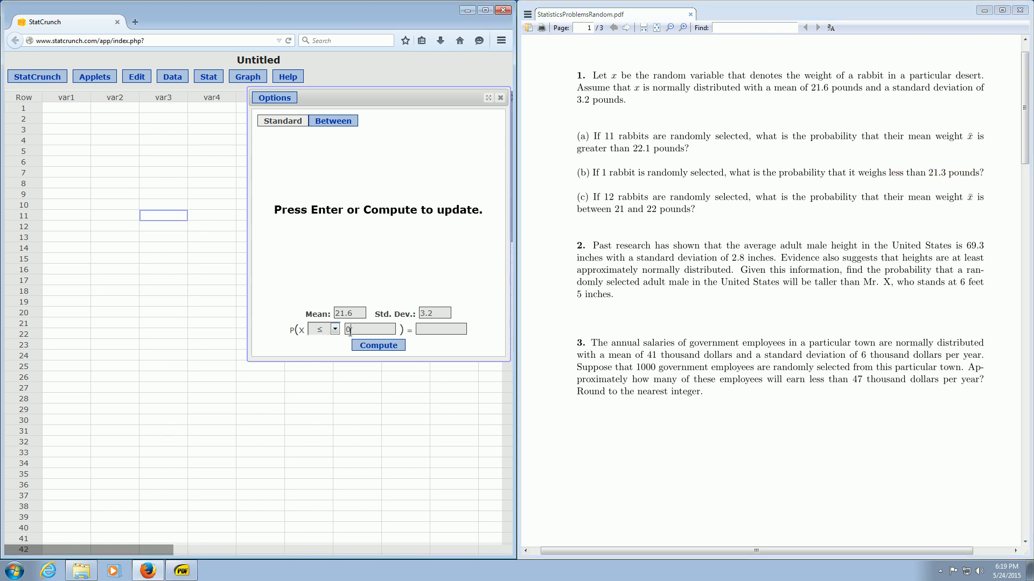
triple_click(369, 330)
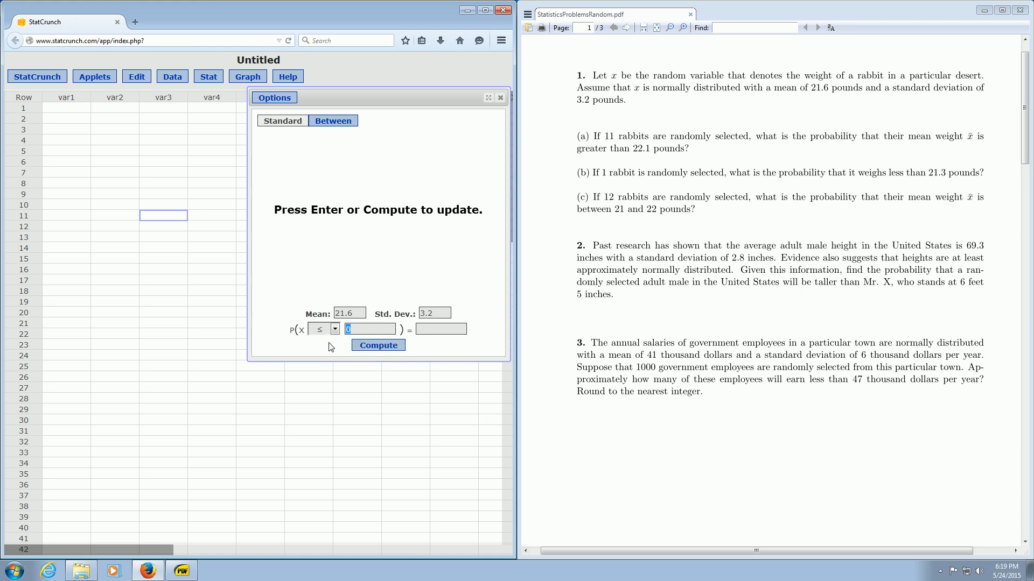
click(333, 330)
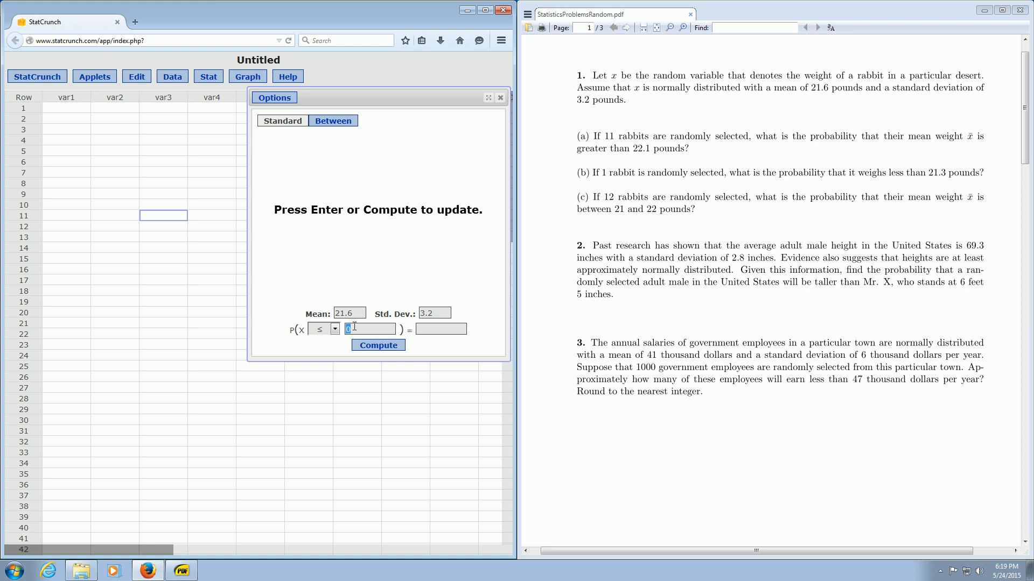
text(21.3)
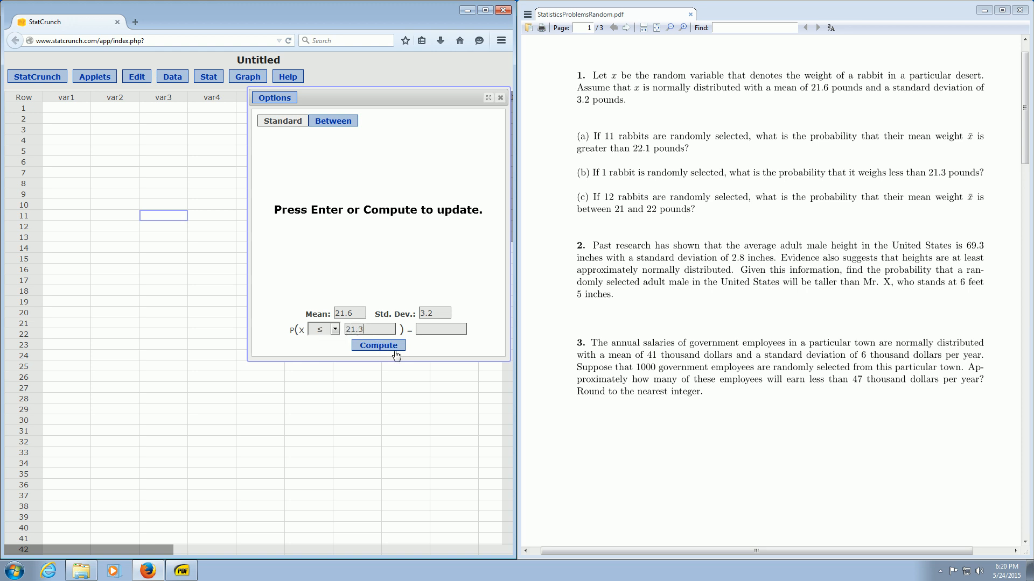
click(378, 345)
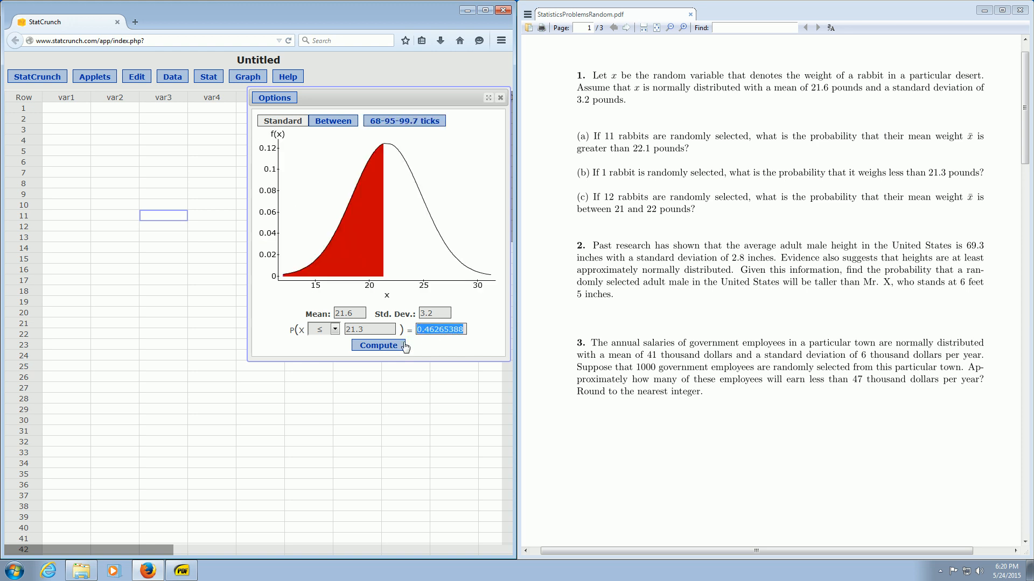
mouse_move(568, 175)
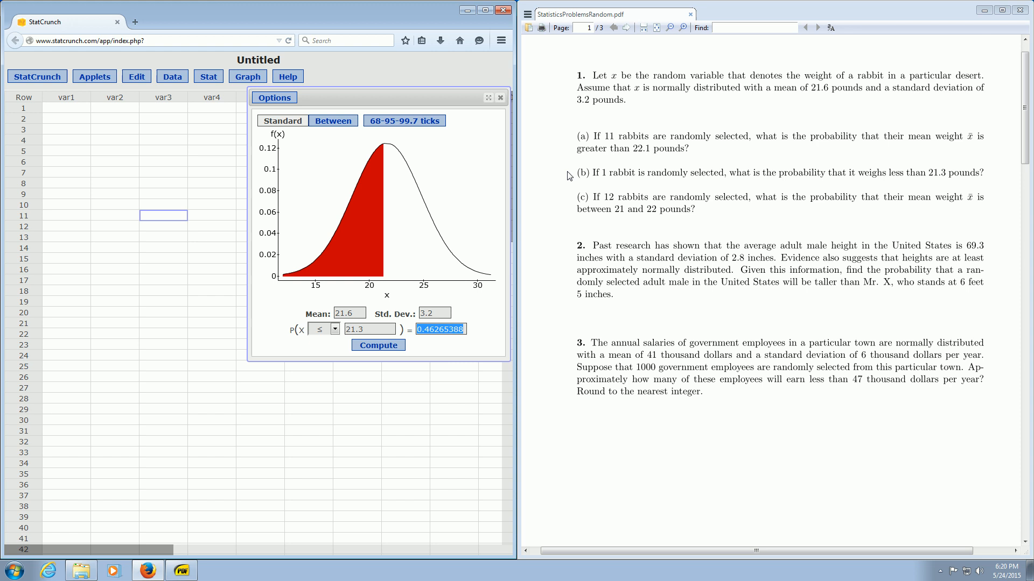
mouse_move(596, 140)
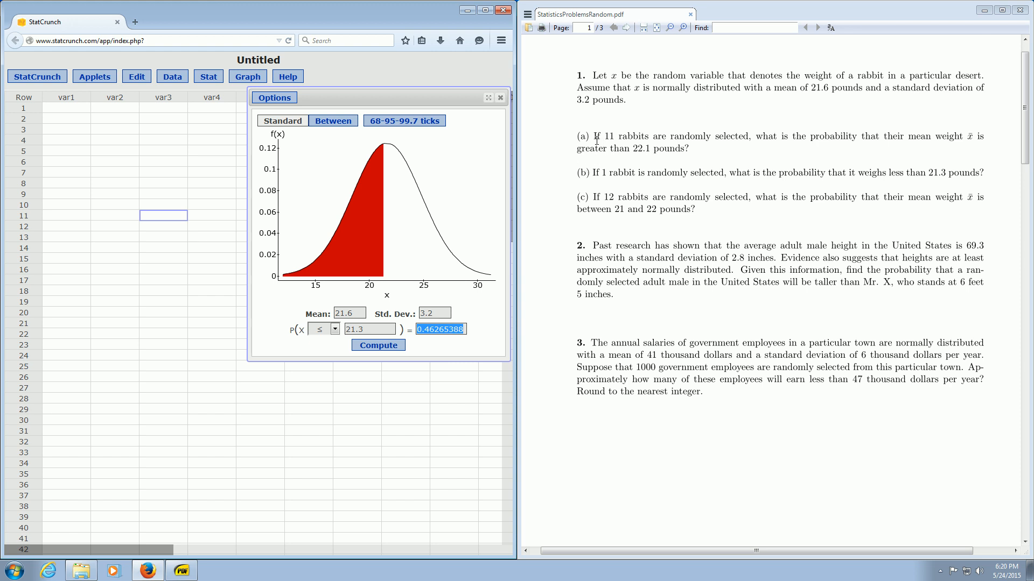
mouse_move(646, 135)
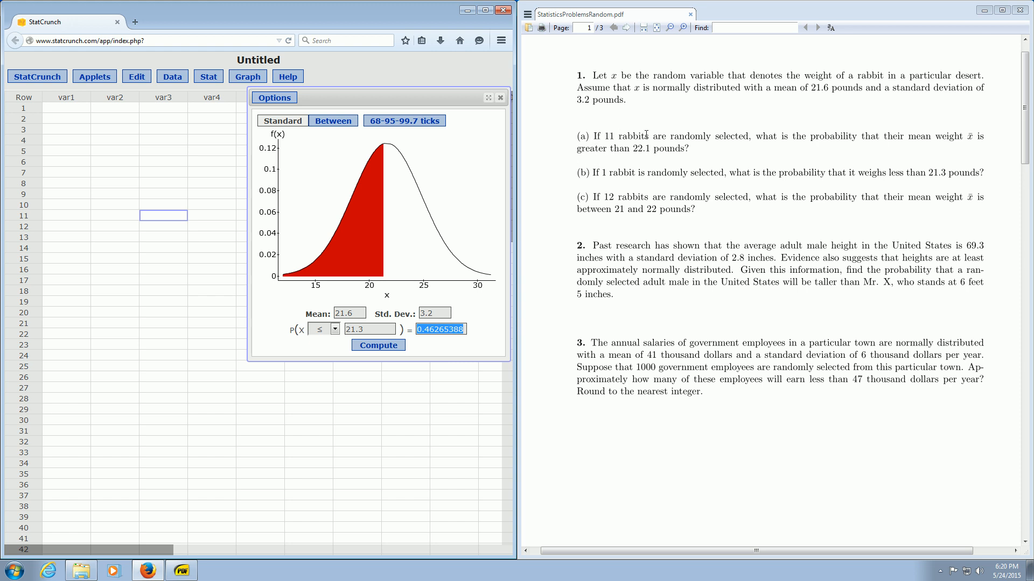
mouse_move(119, 200)
text(n=11)
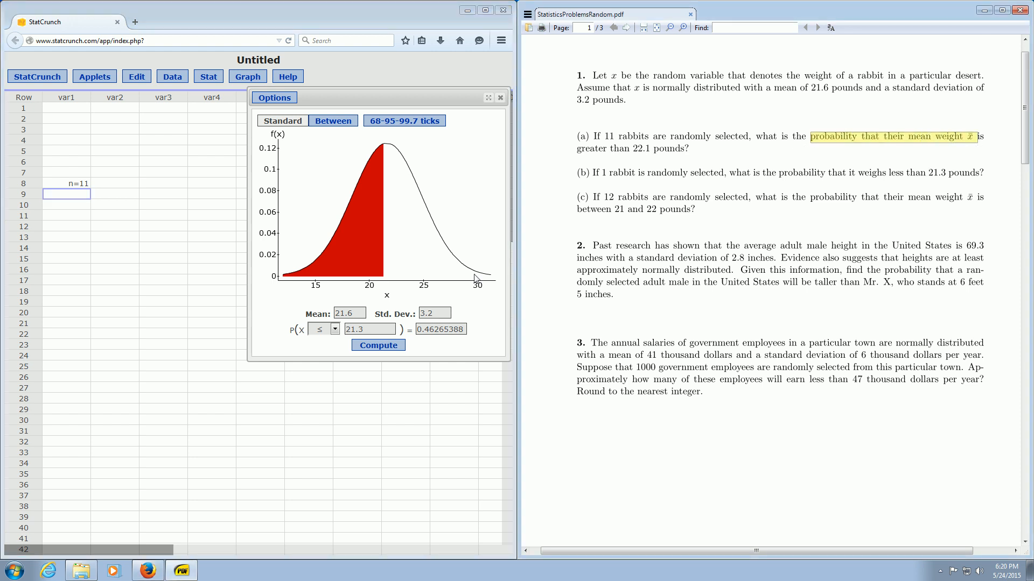
Select the std. dev. value 3.2 in the Normal calculator to replace it.
triple_click(433, 312)
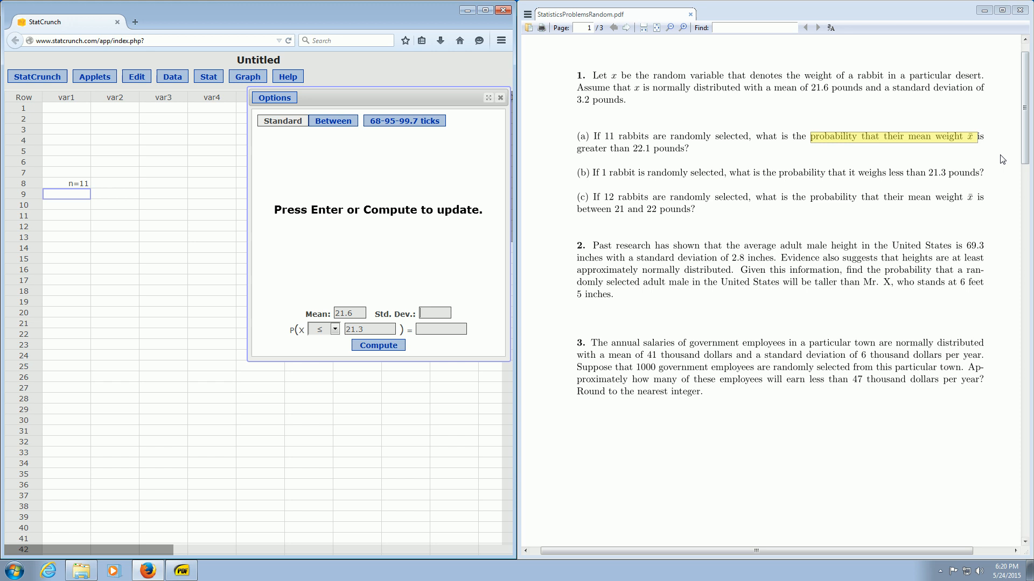
mouse_move(839, 153)
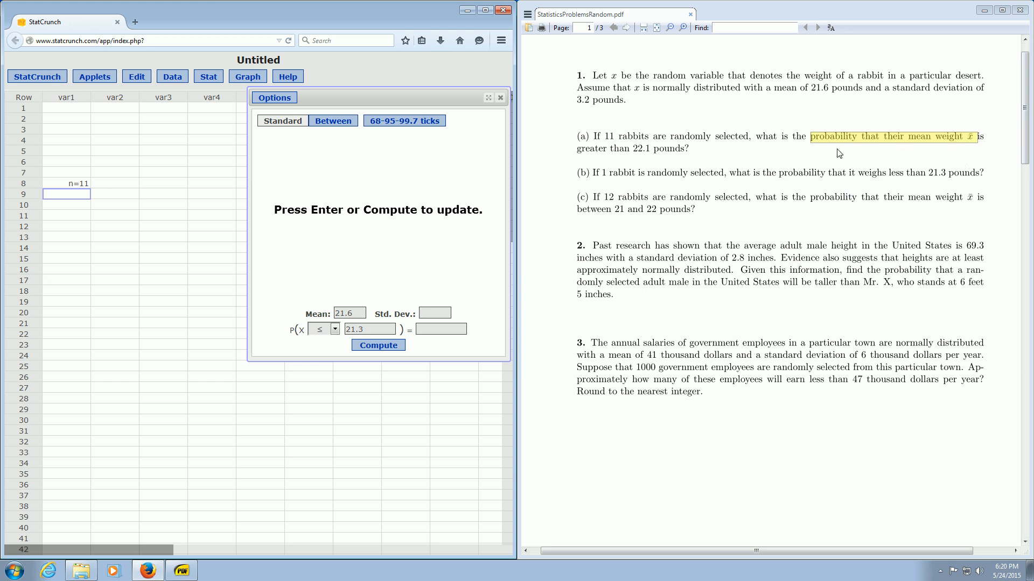
mouse_move(61, 239)
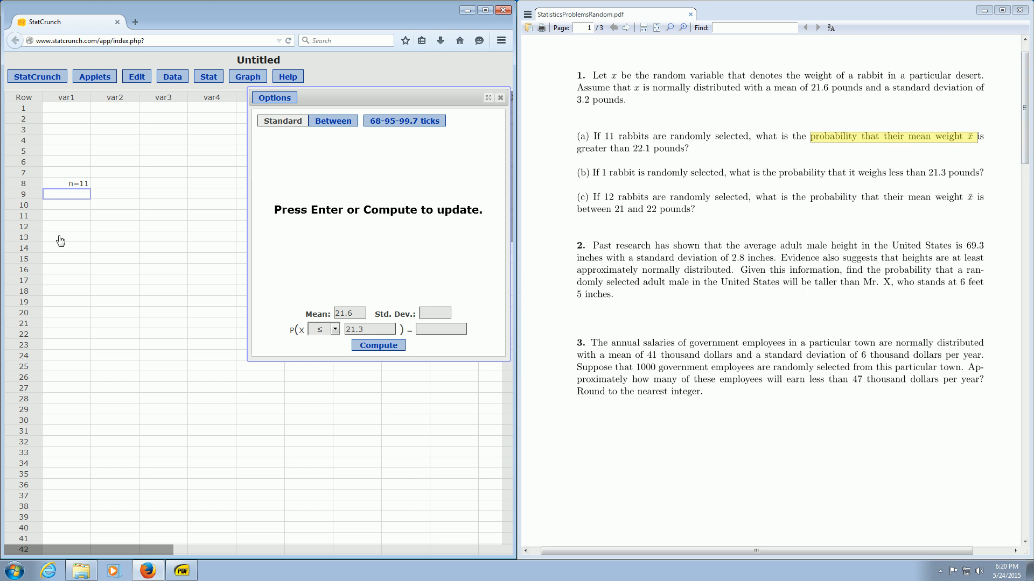
Write the label sigma/sqrt(n) into a var2 cell.
click(115, 226)
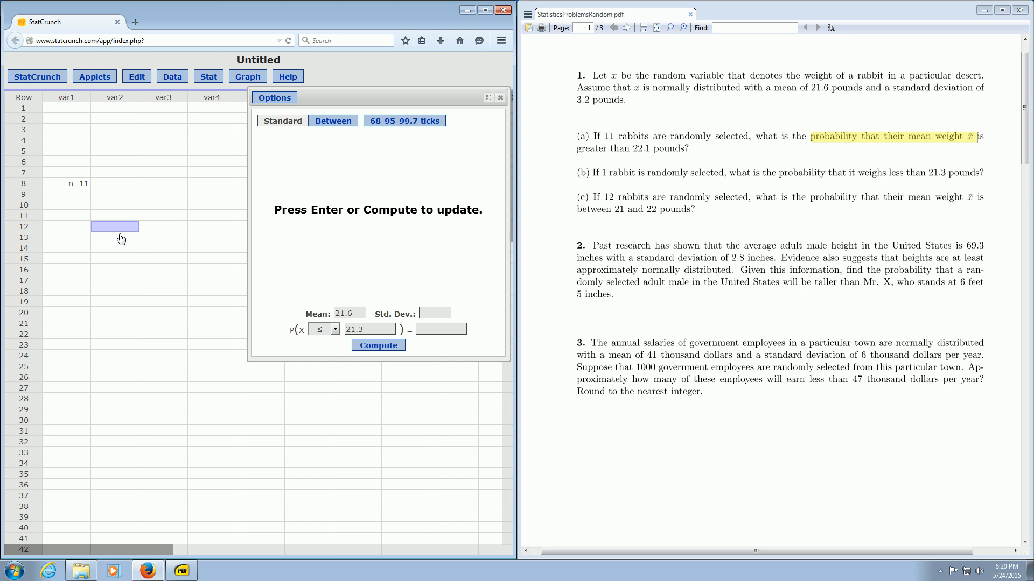
text(sigm)
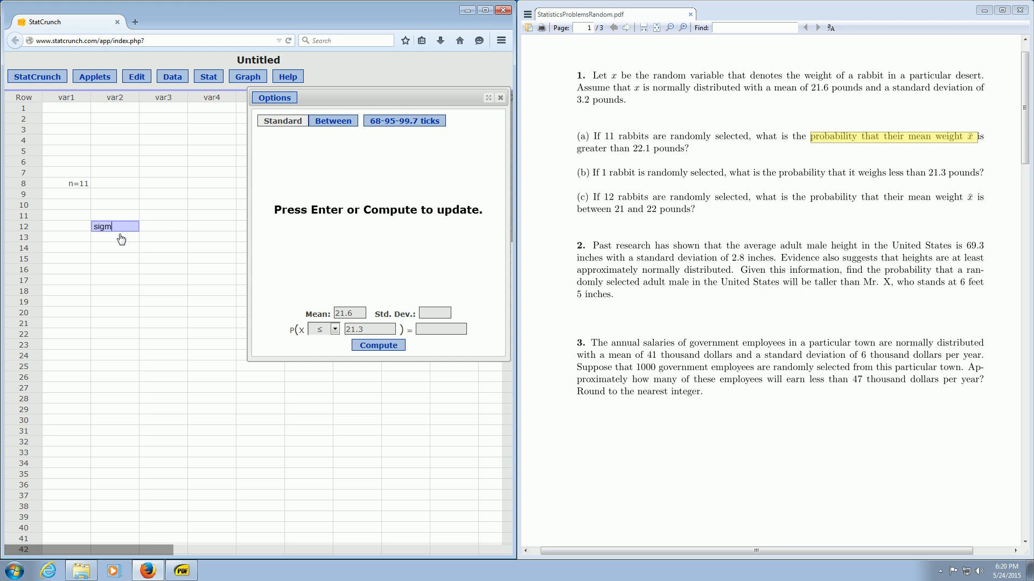
text(a/)
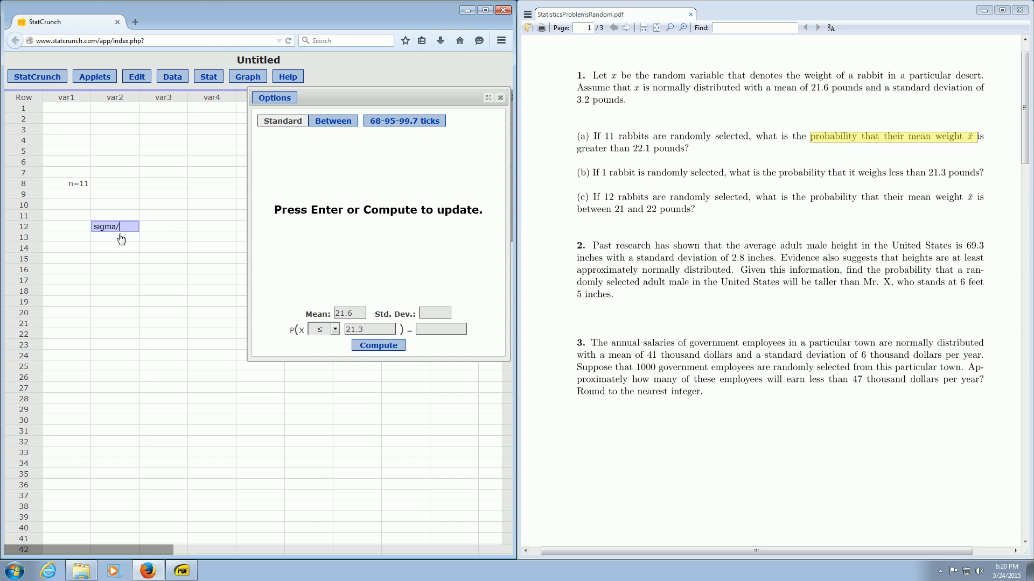
text(sqrt()
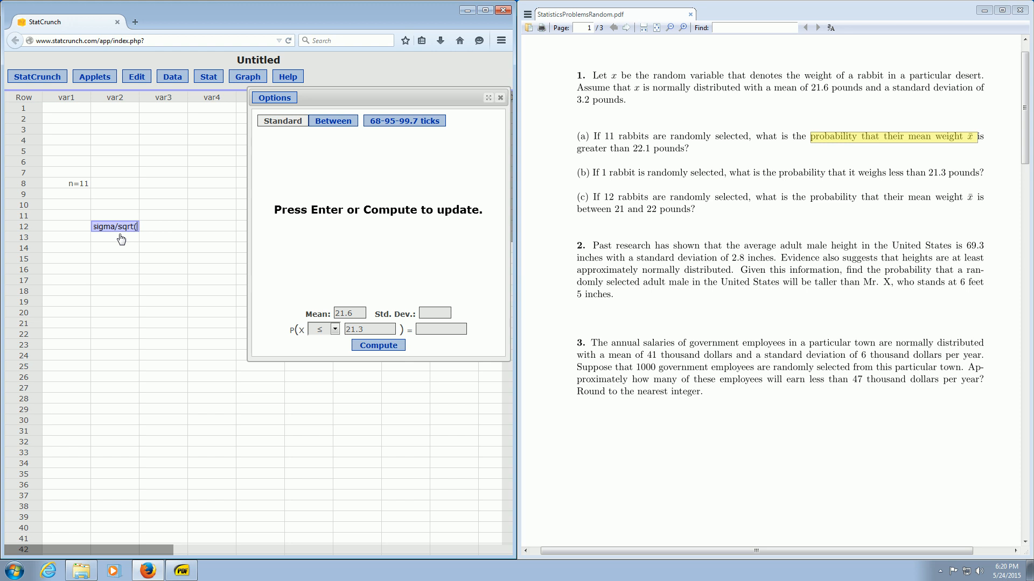
text(n))
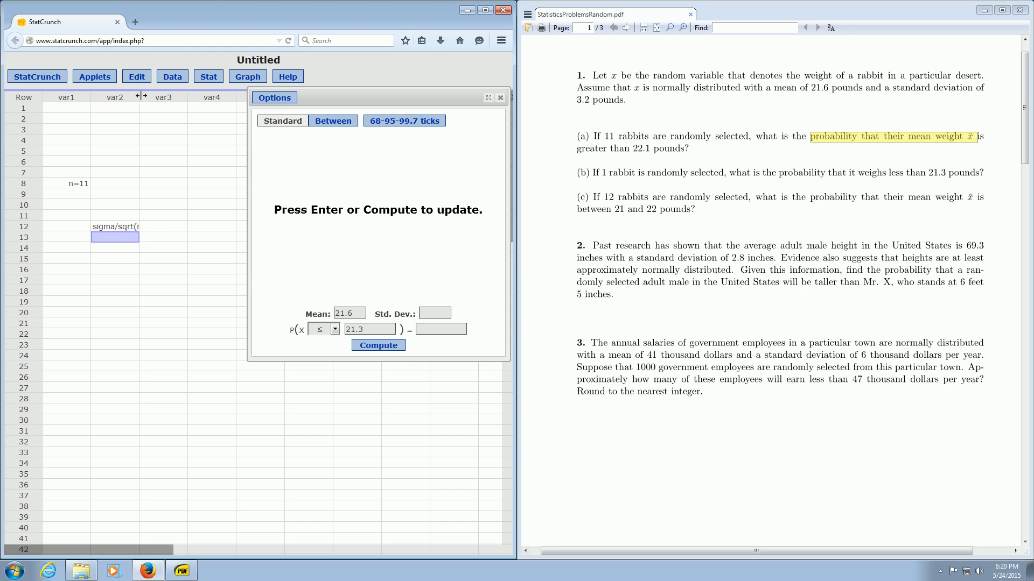
text(n))
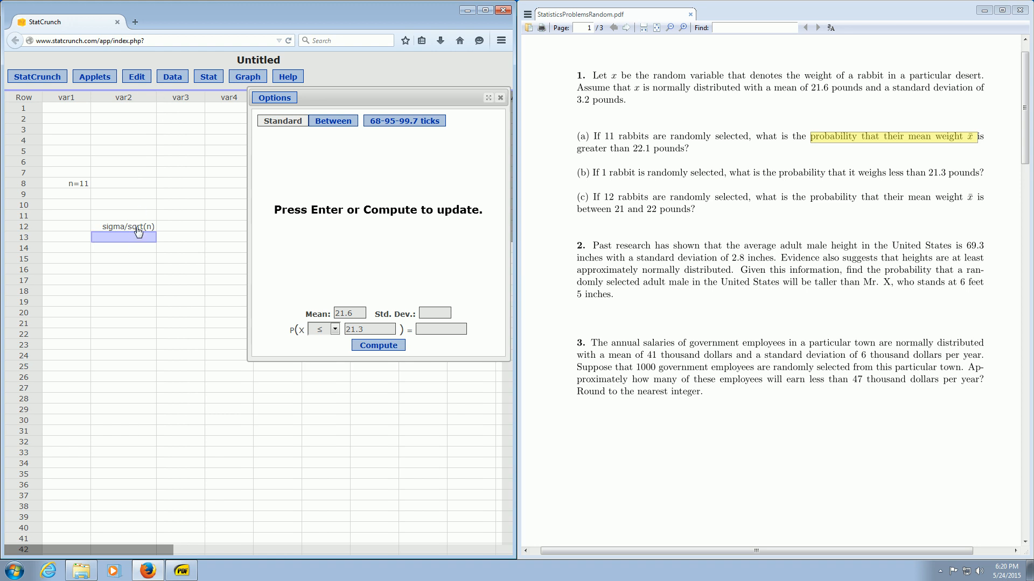
Write 3.2/sqrt(11) in the cell beneath and commit it.
click(123, 237)
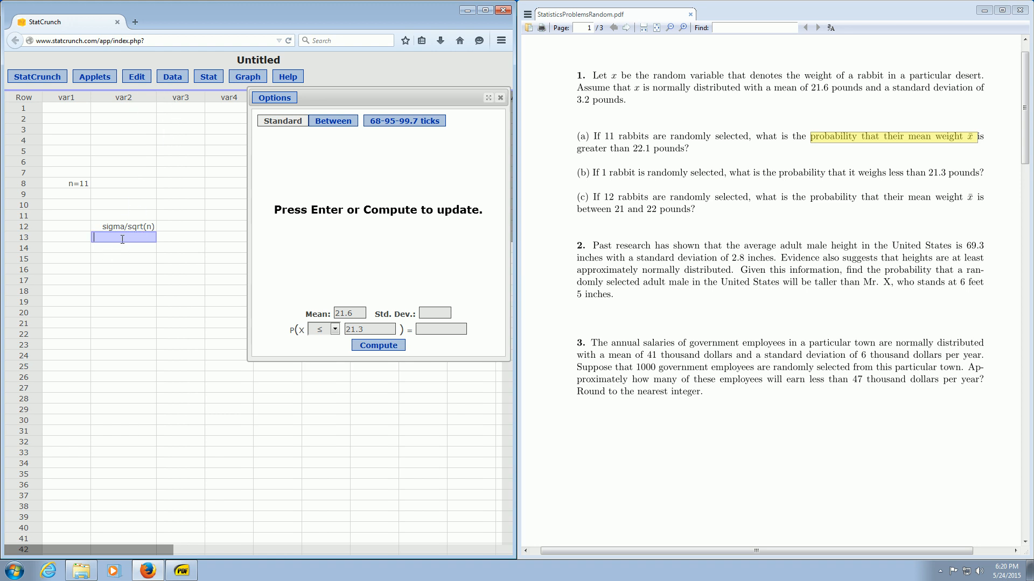
text(3.2/sqrt(11)
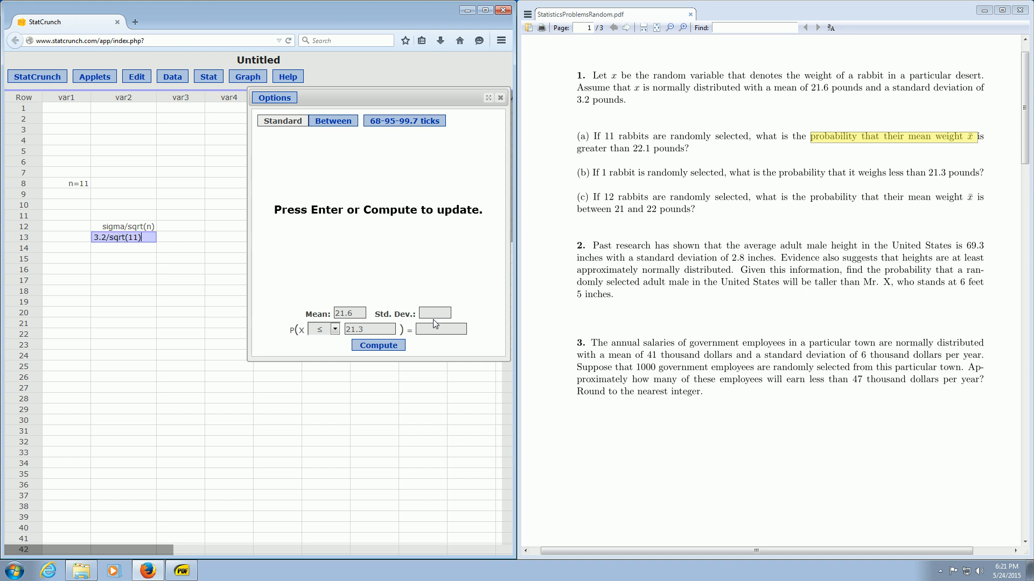
click(434, 312)
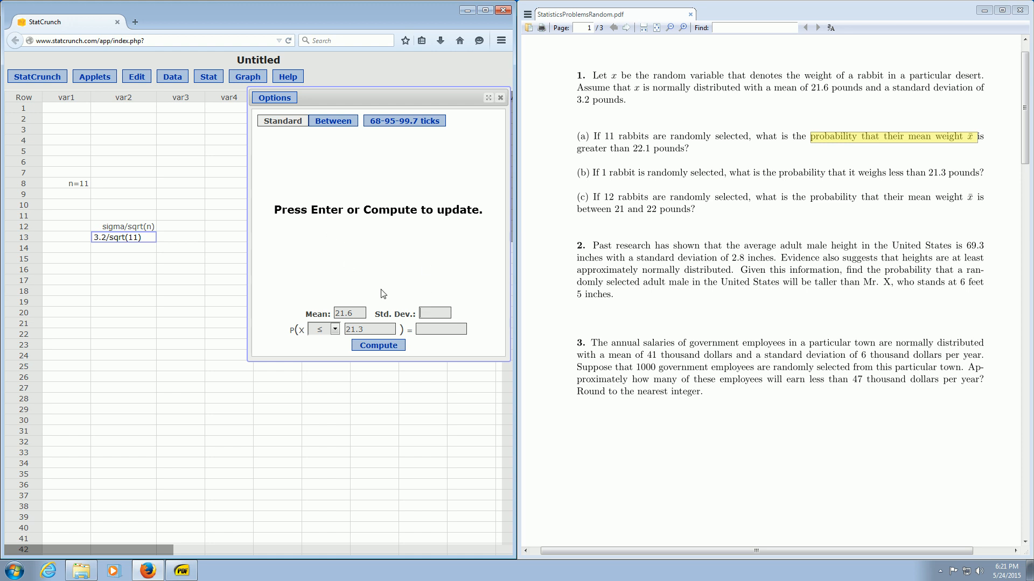
mouse_move(172, 79)
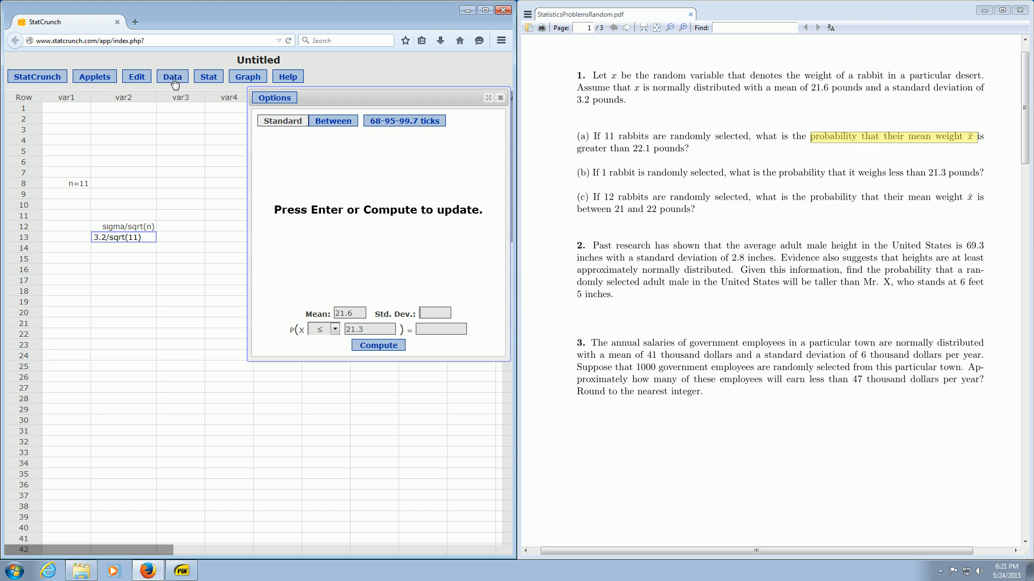
Compute the expression 3.2/sqrt(11) into a new column giving 0.9648363.
click(172, 75)
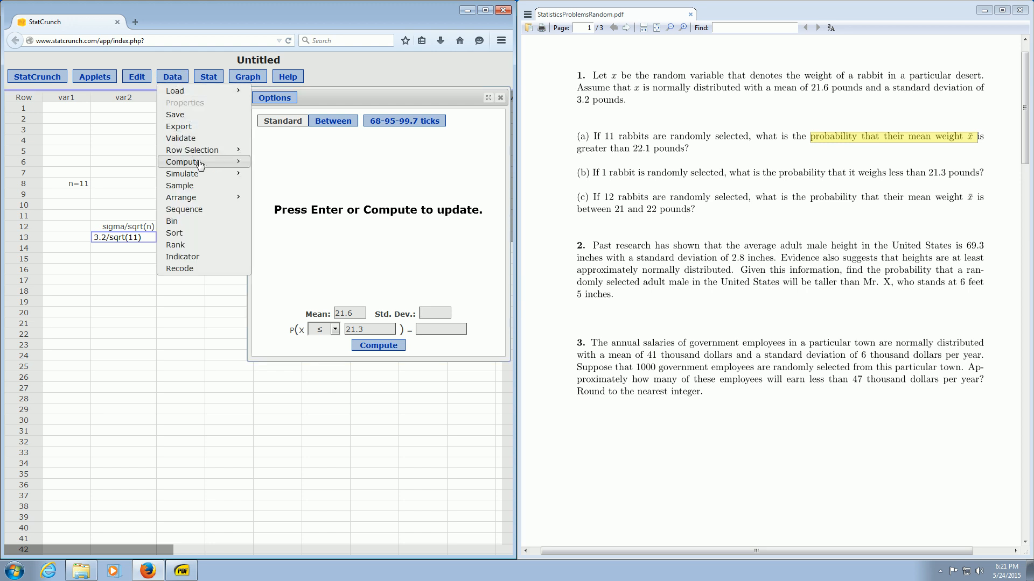
click(183, 161)
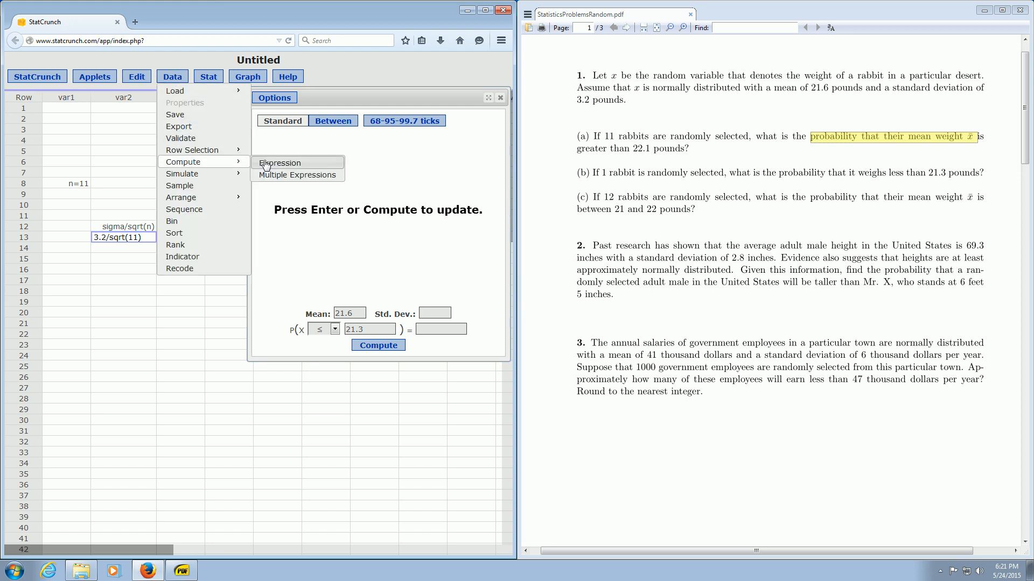
mouse_move(176, 115)
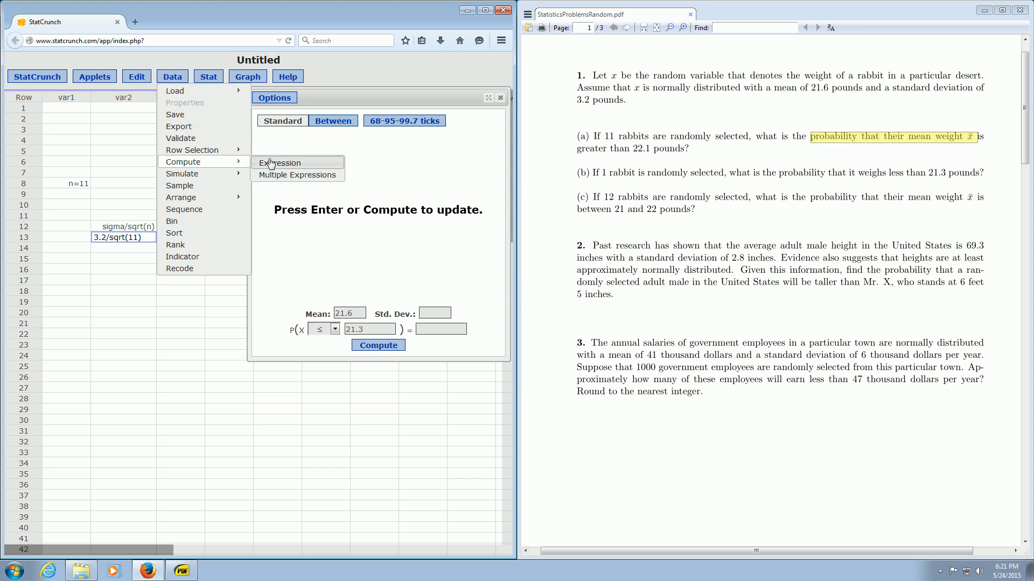
click(280, 162)
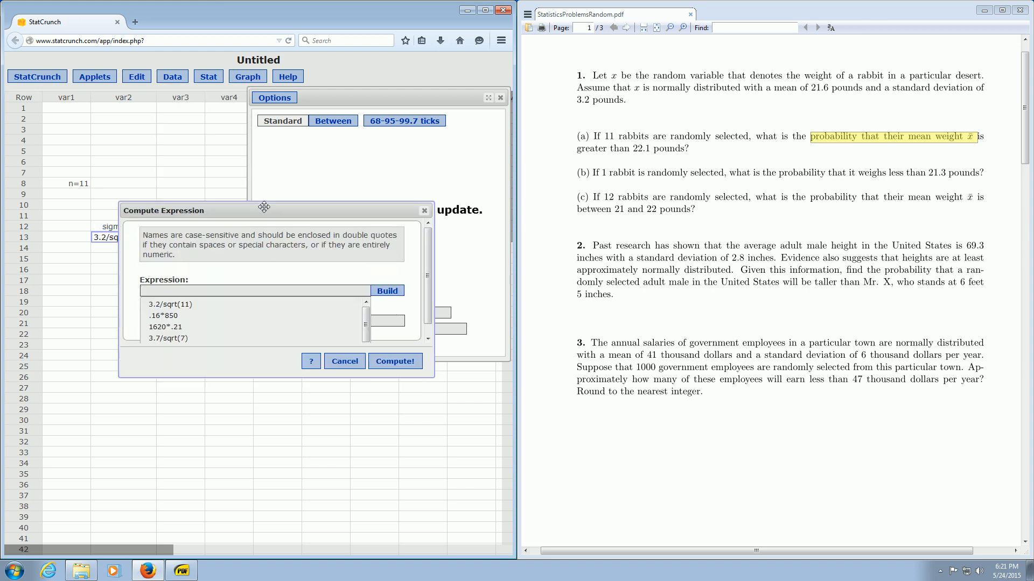
text(3)
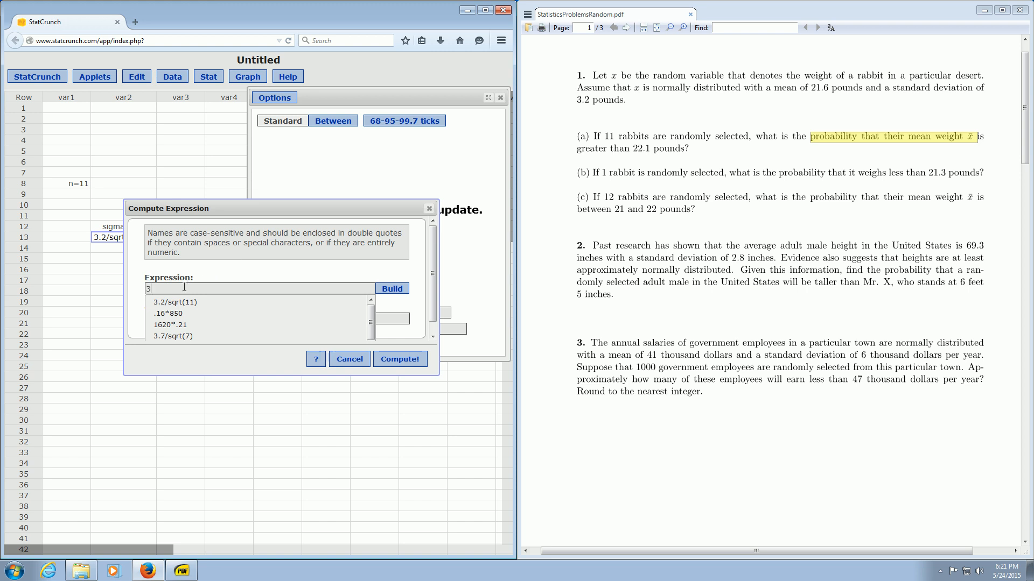
text(.2/)
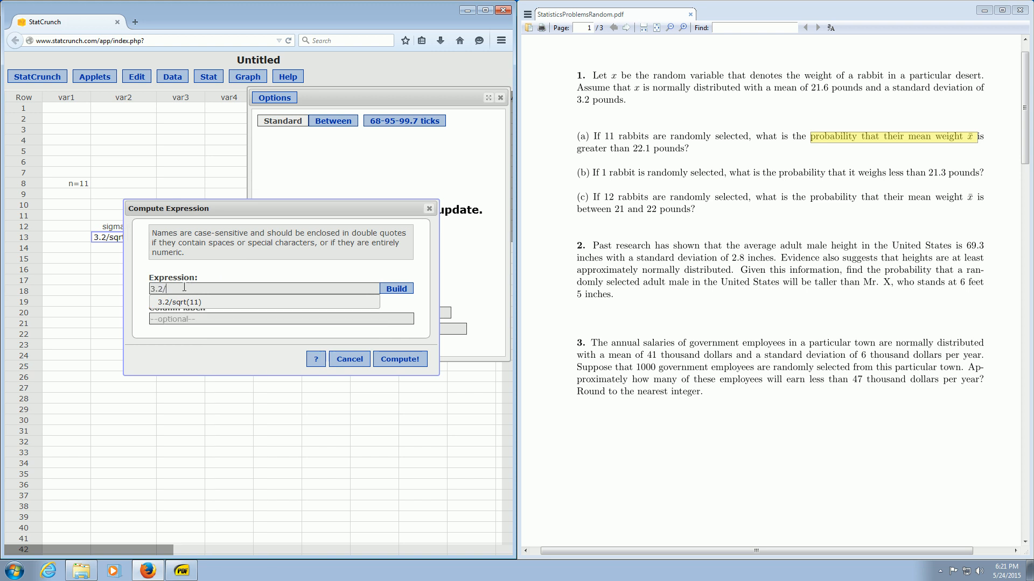
text(sqrt(11)
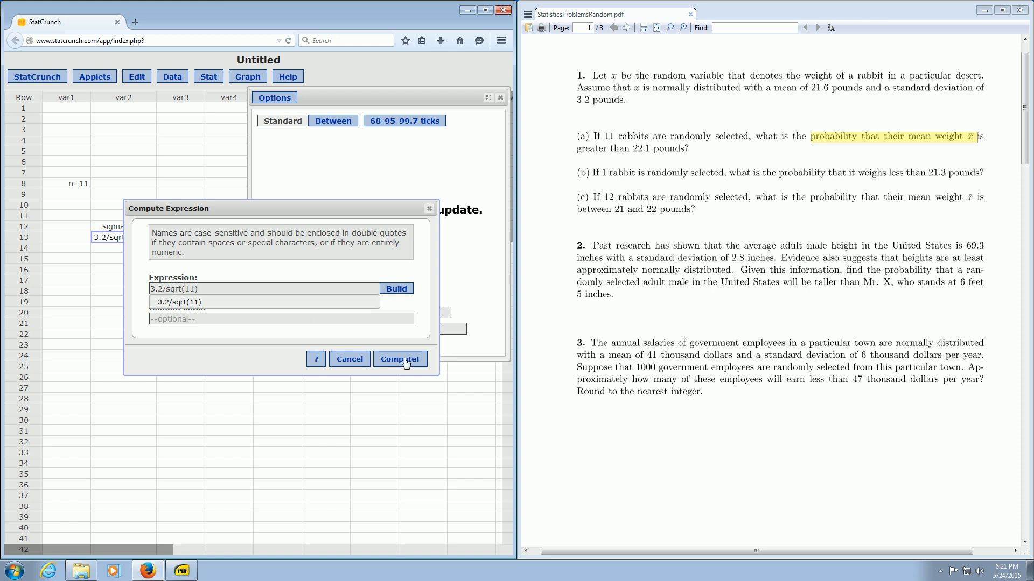
click(399, 359)
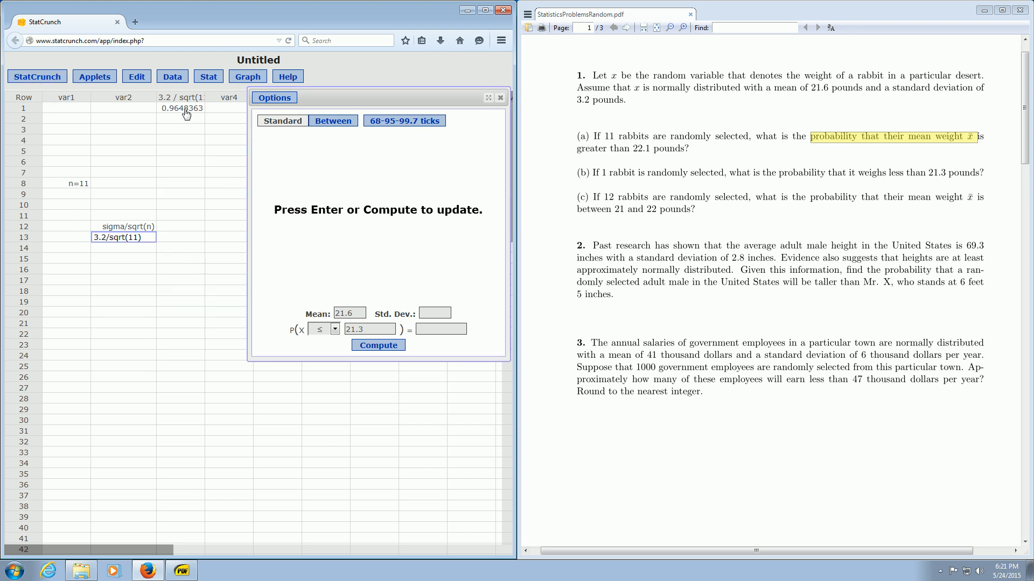
click(181, 128)
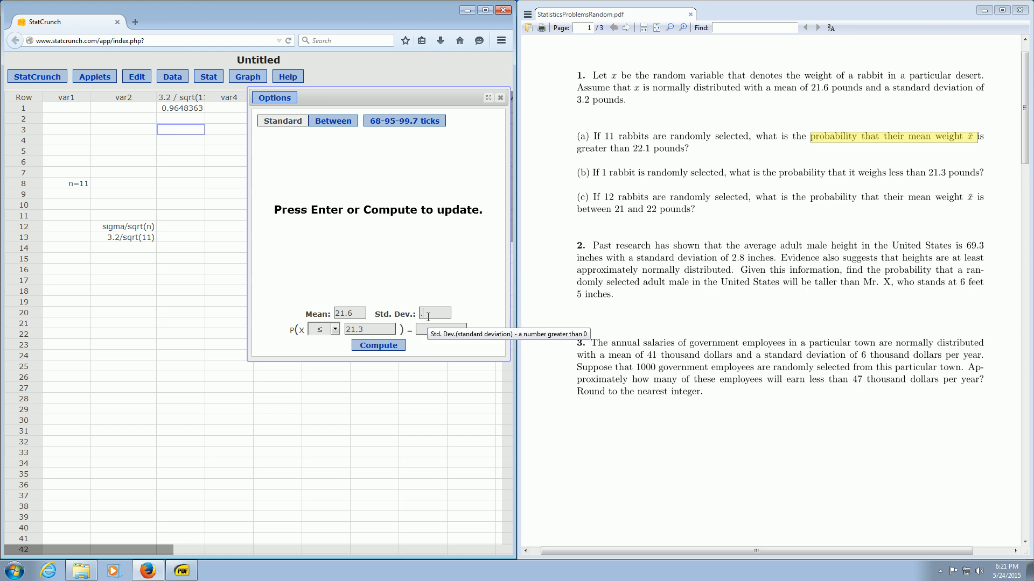
With std. dev. .965, compute P(X ≥ 22.1) = 0.30218214 with the right tail shaded.
text(.965)
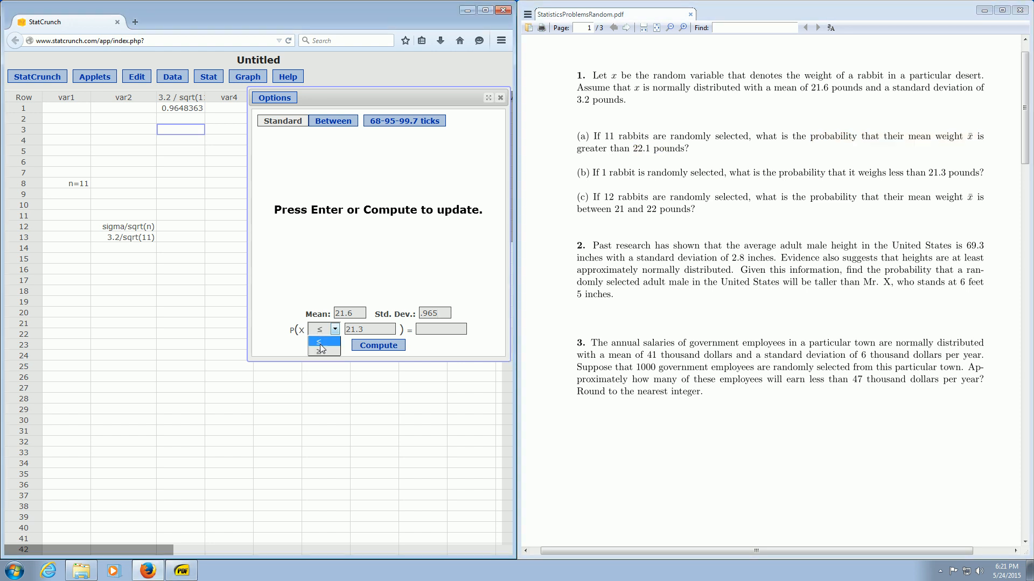
click(319, 342)
text(22)
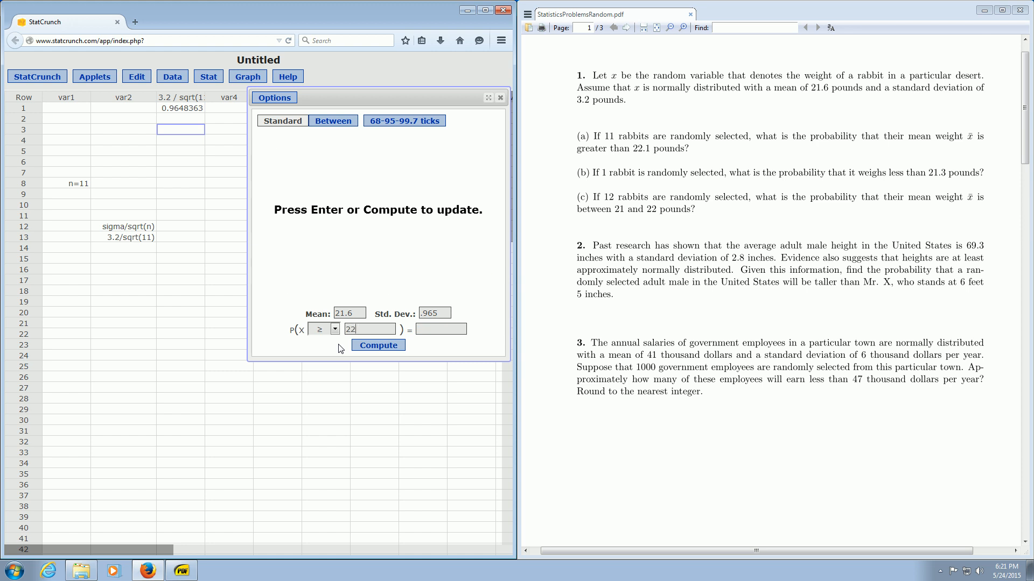
text(1)
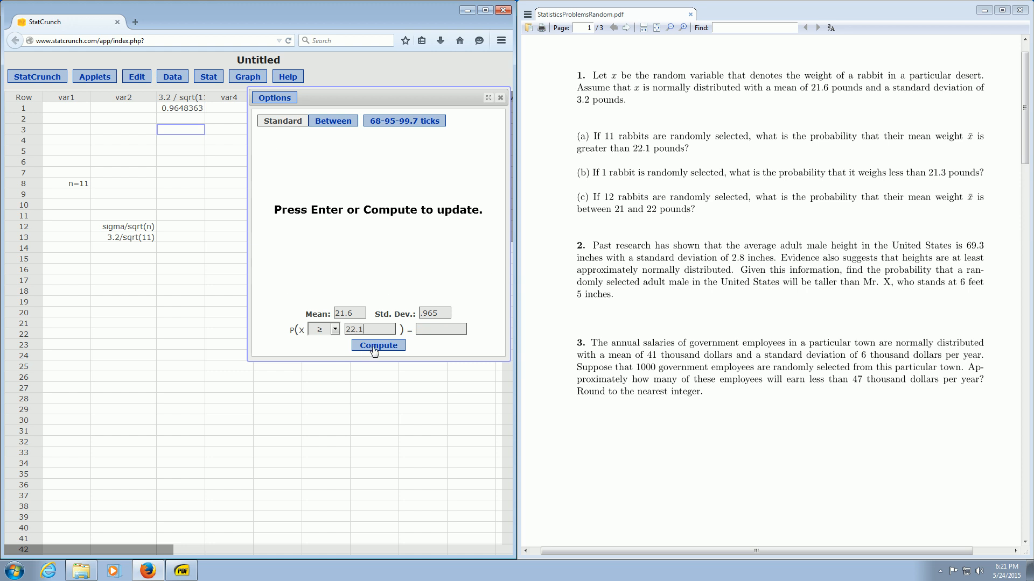
click(378, 345)
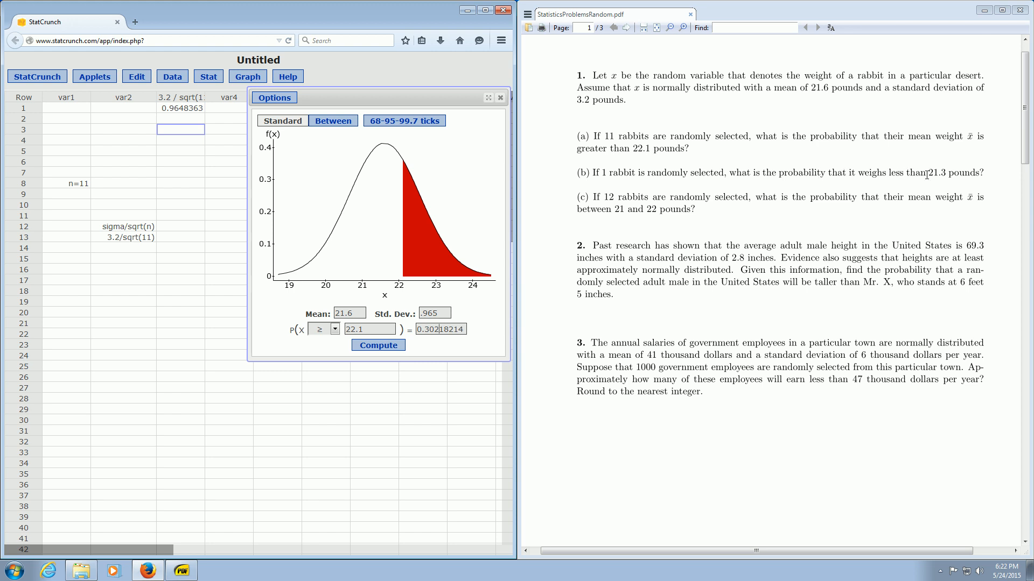
mouse_move(889, 87)
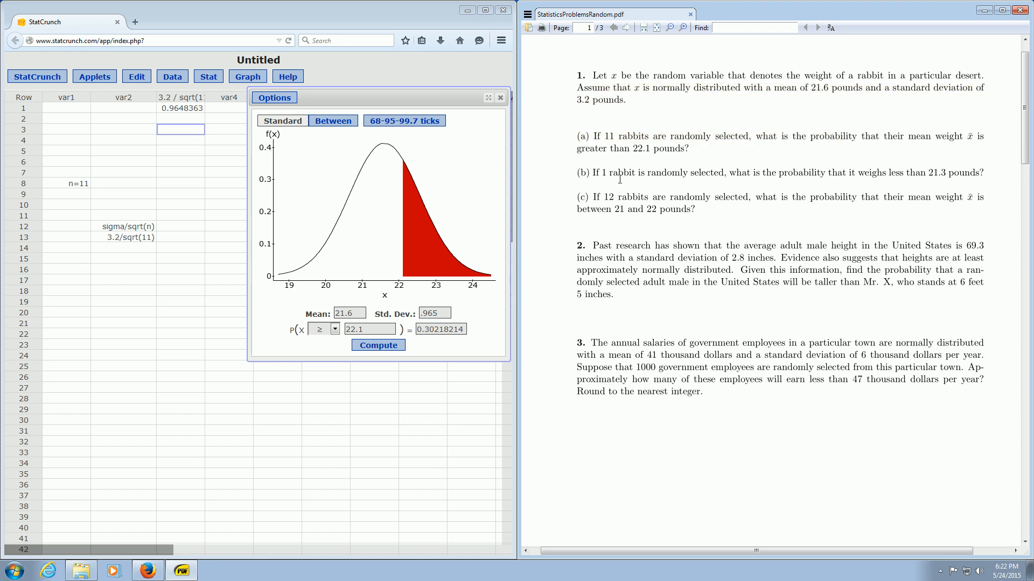
mouse_move(579, 136)
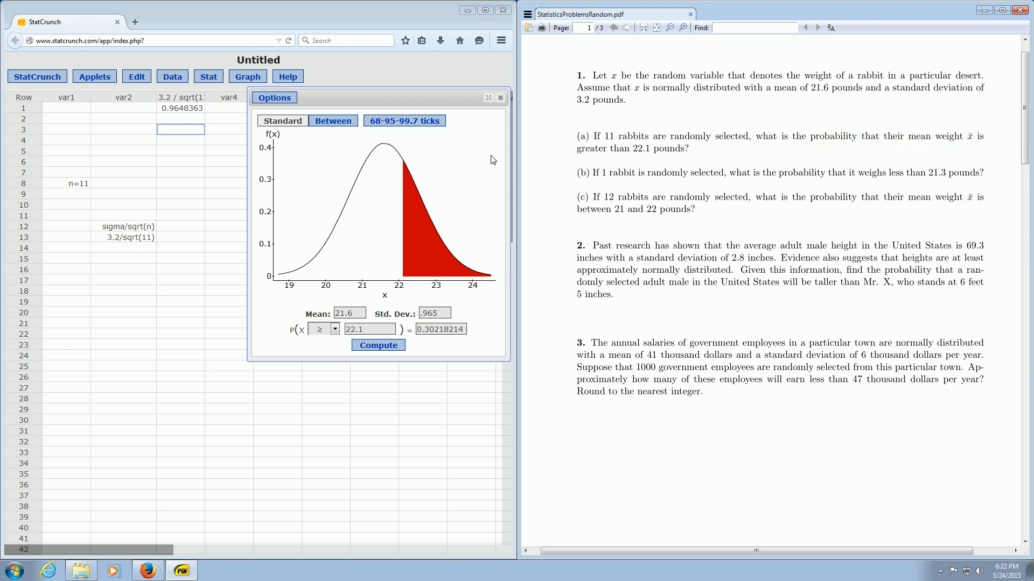
Compute 3.2/sqrt(11) again into a second column showing 0.9648363.
click(122, 226)
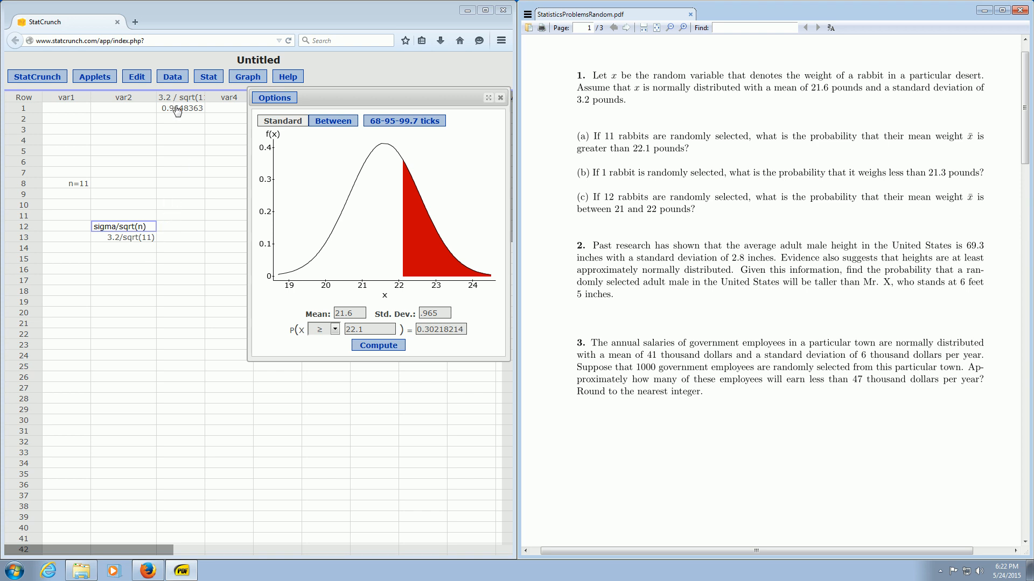
click(172, 77)
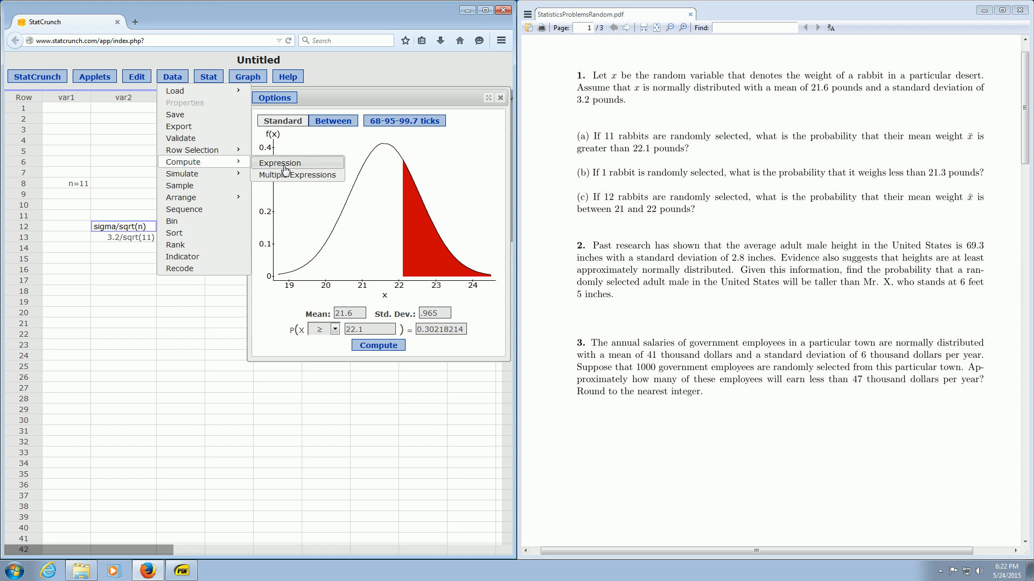
click(280, 162)
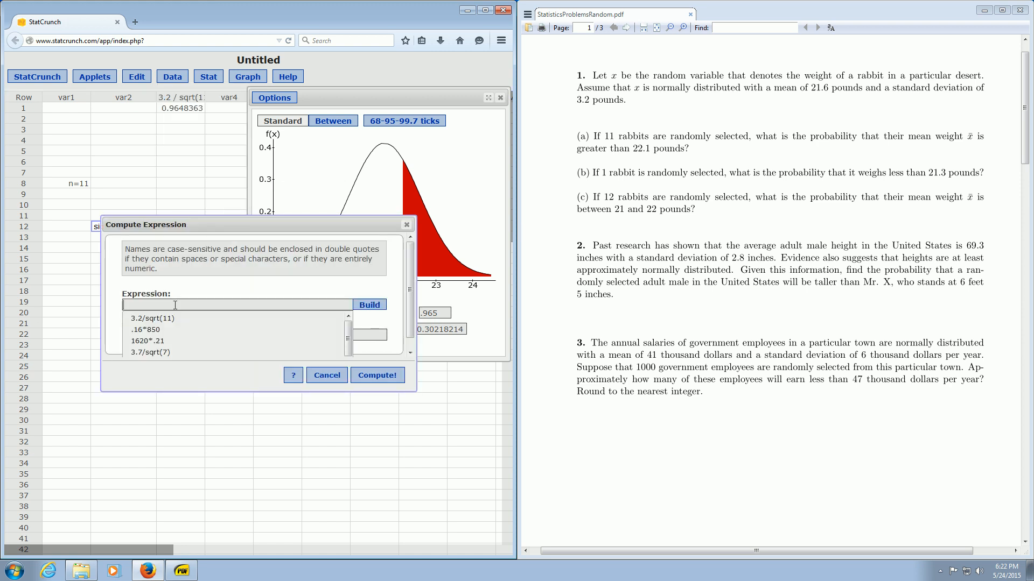
text(3.2/sqrt(11)
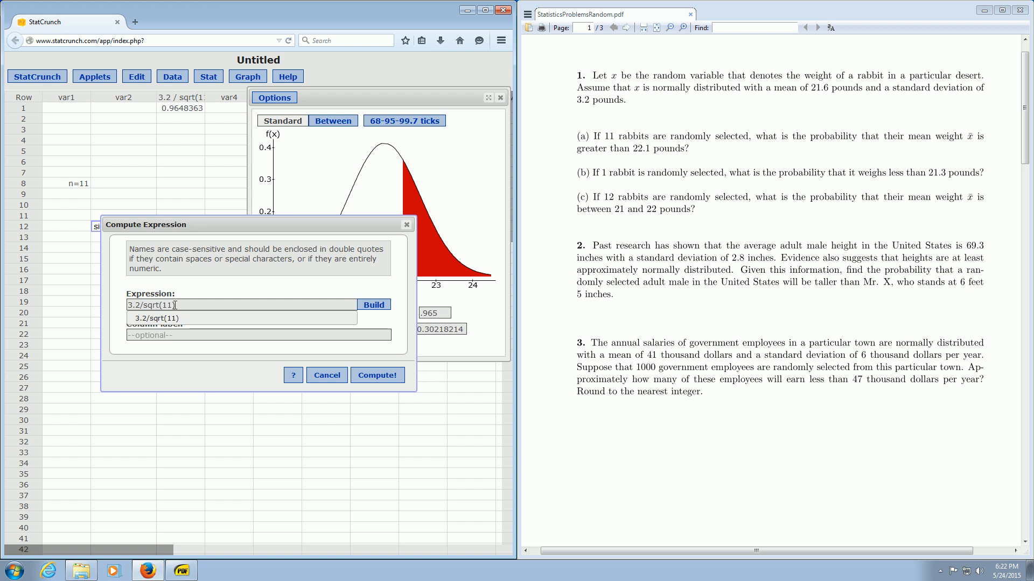
click(376, 374)
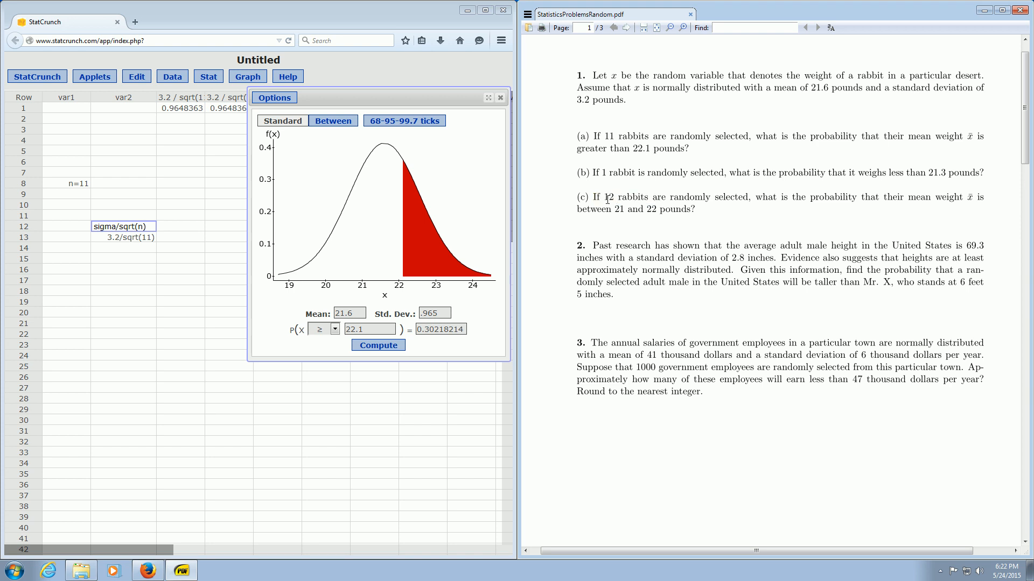
Highlight the 12 rabbits figure at the start of part (c) in the PDF.
double_click(601, 196)
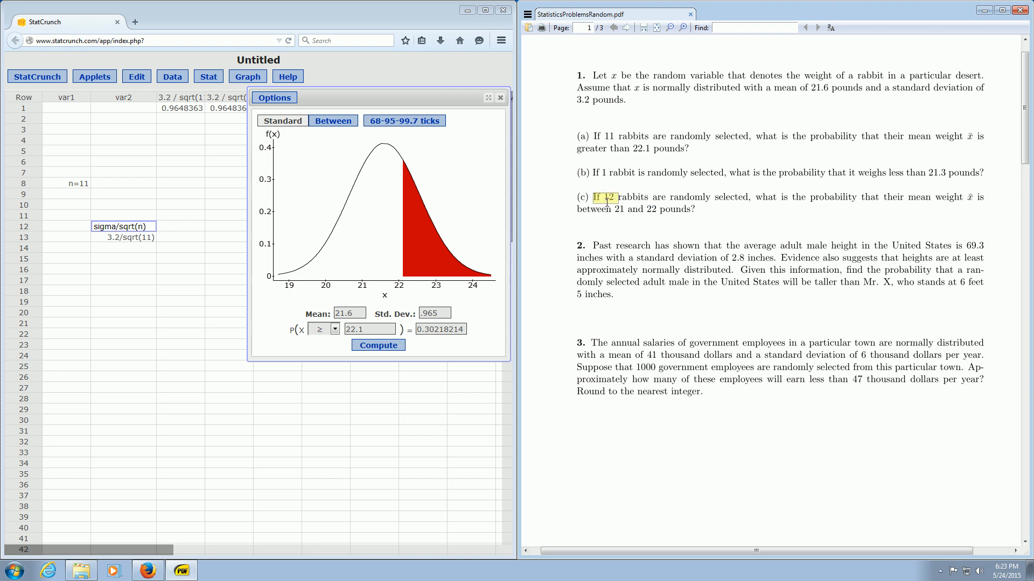
mouse_move(616, 329)
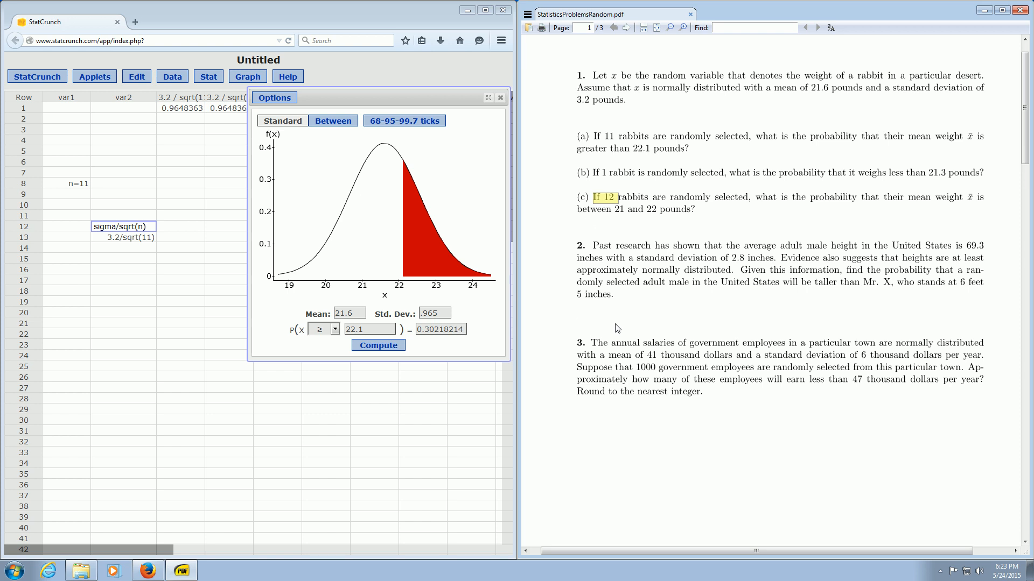